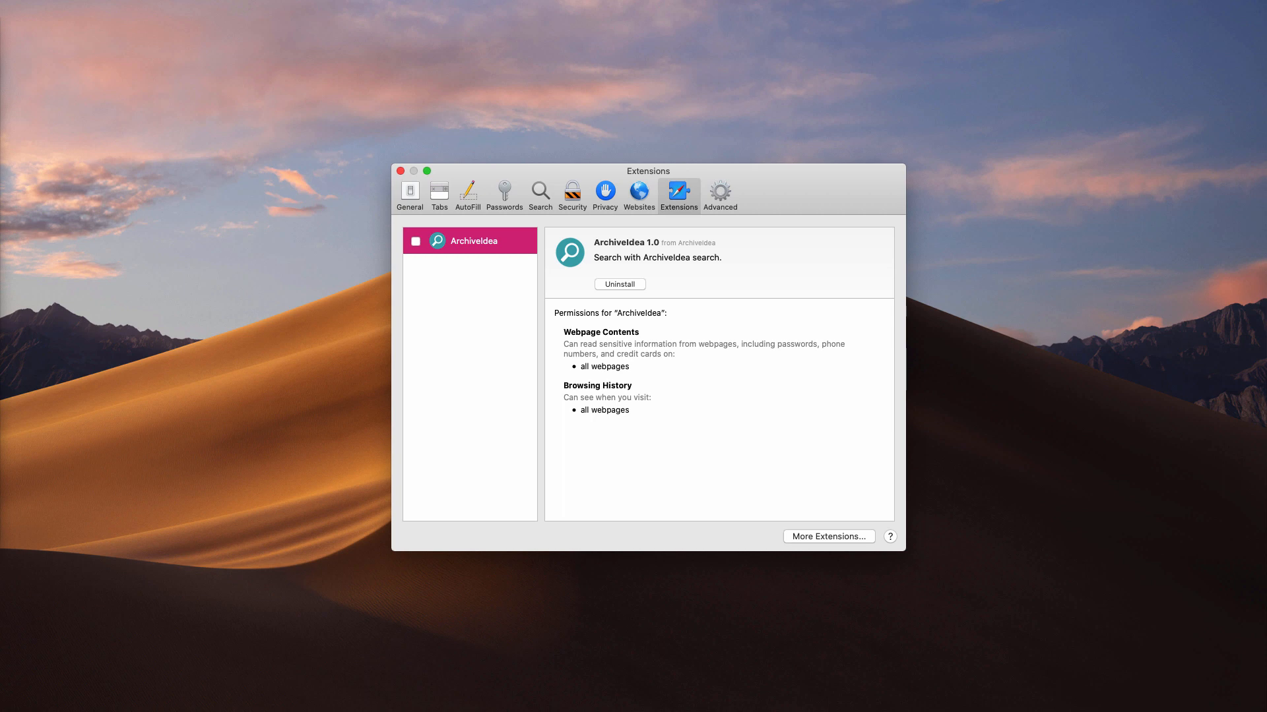
mouse_move(51, 120)
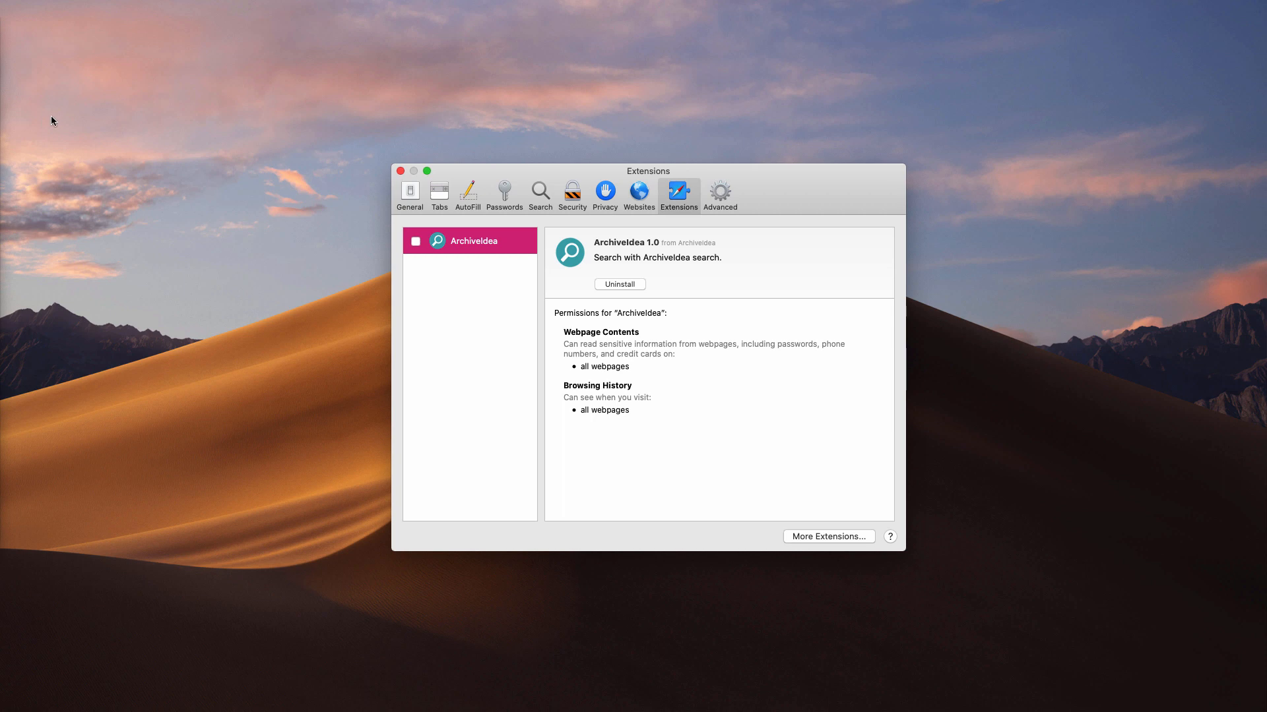
mouse_move(274, 226)
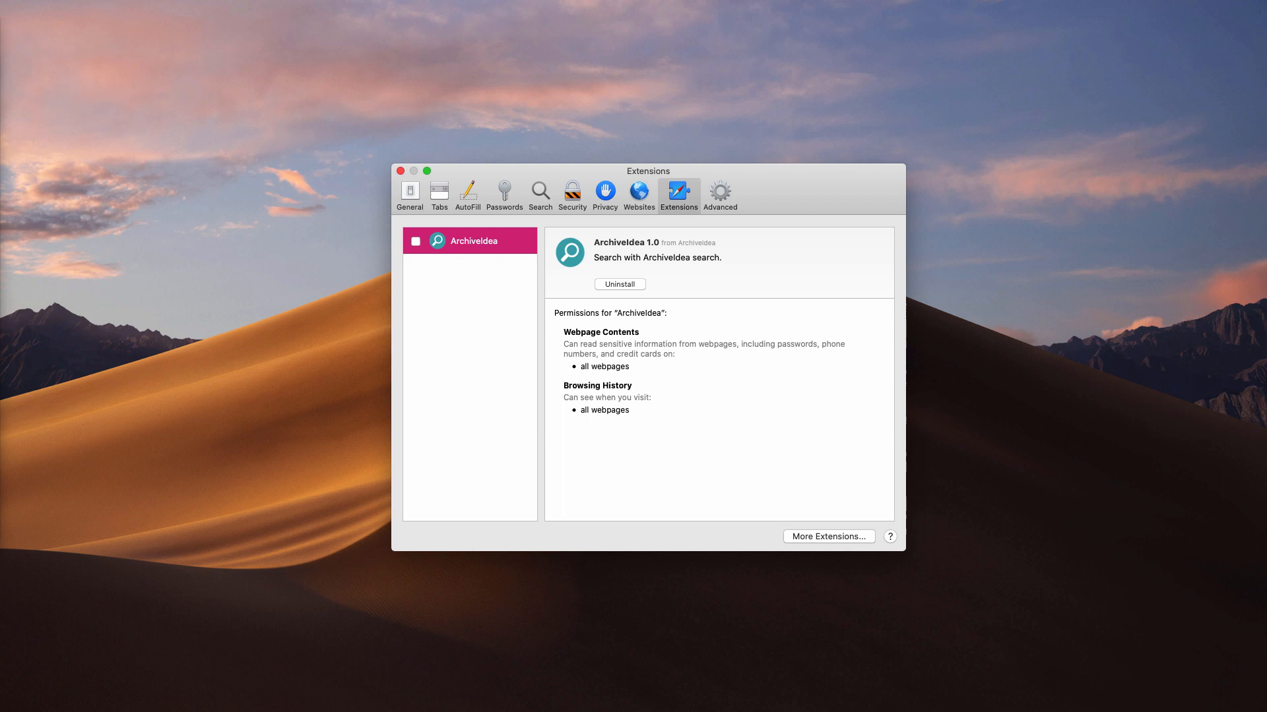
Step: Uninstall the ArchiveIdea extension and reveal its parent ArchiveIdea app in Finder
click(476, 240)
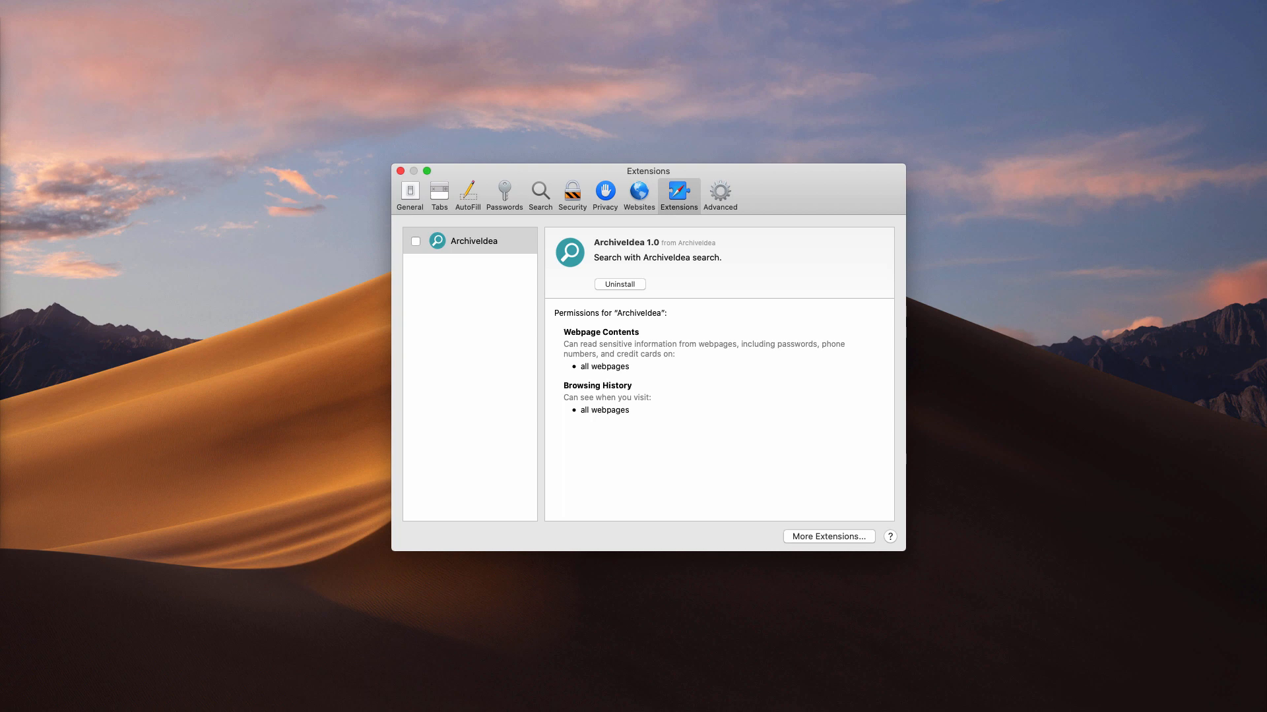
click(475, 240)
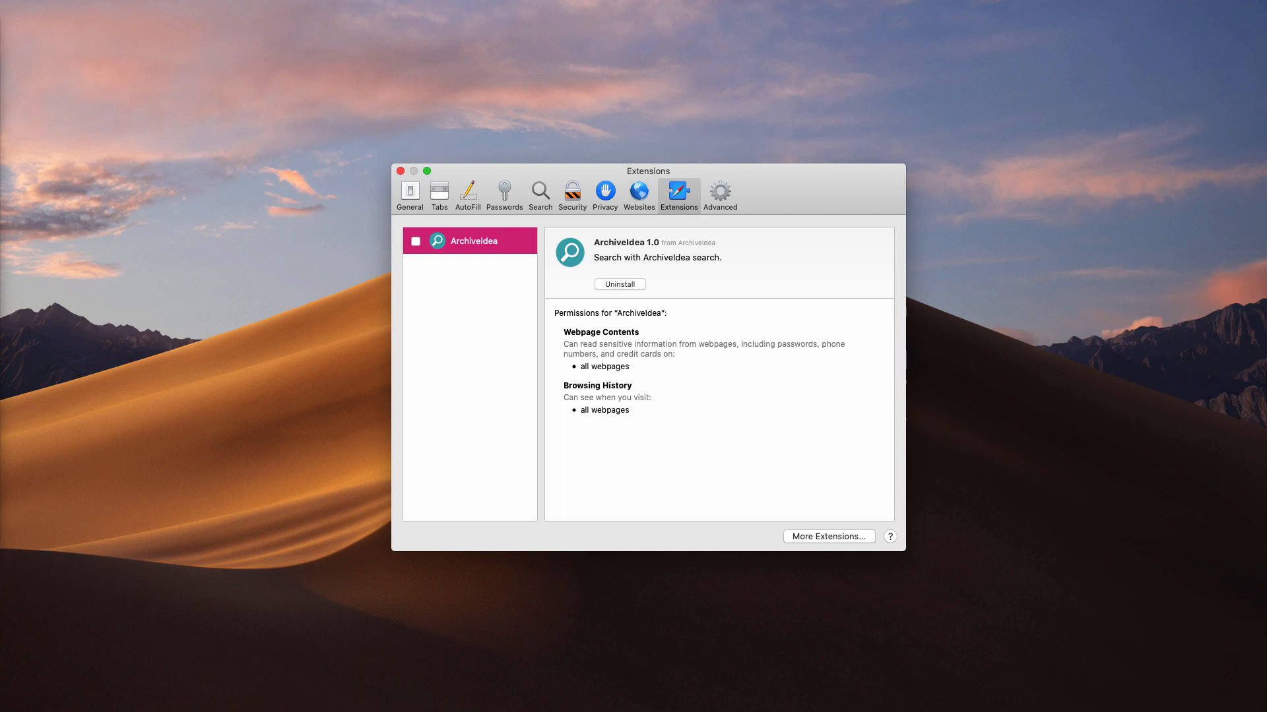
mouse_move(708, 209)
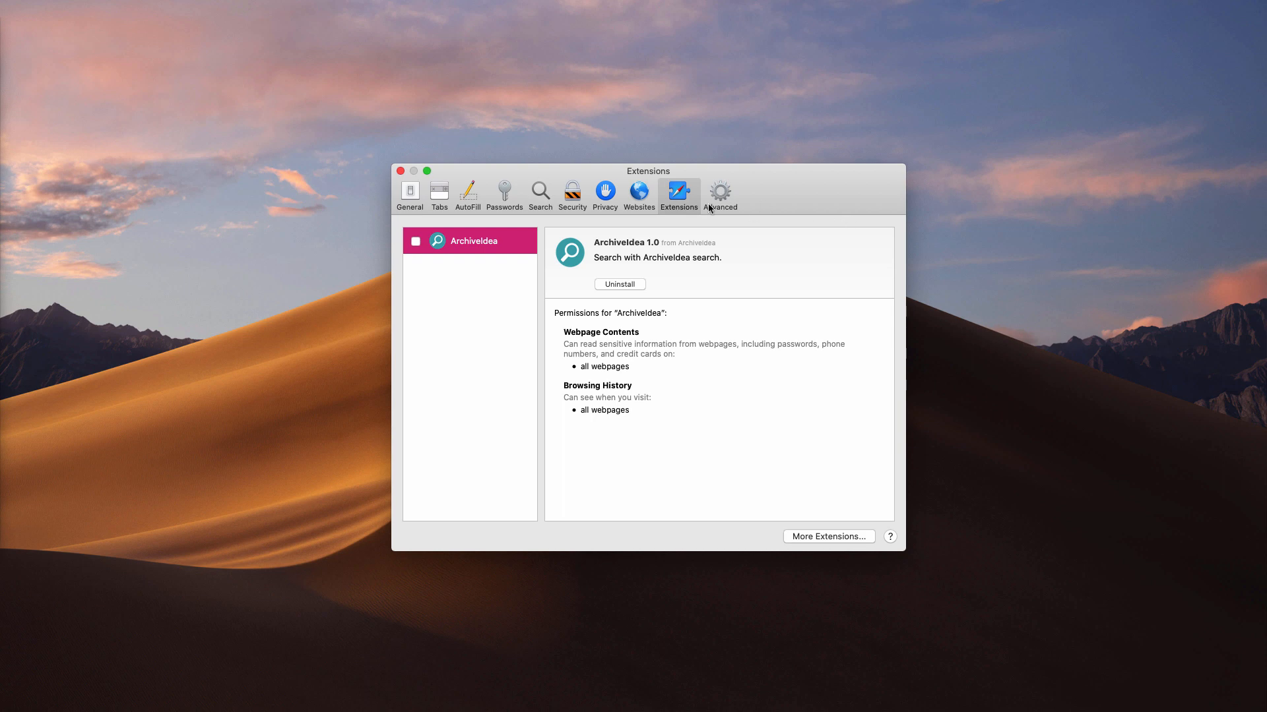
mouse_move(467, 257)
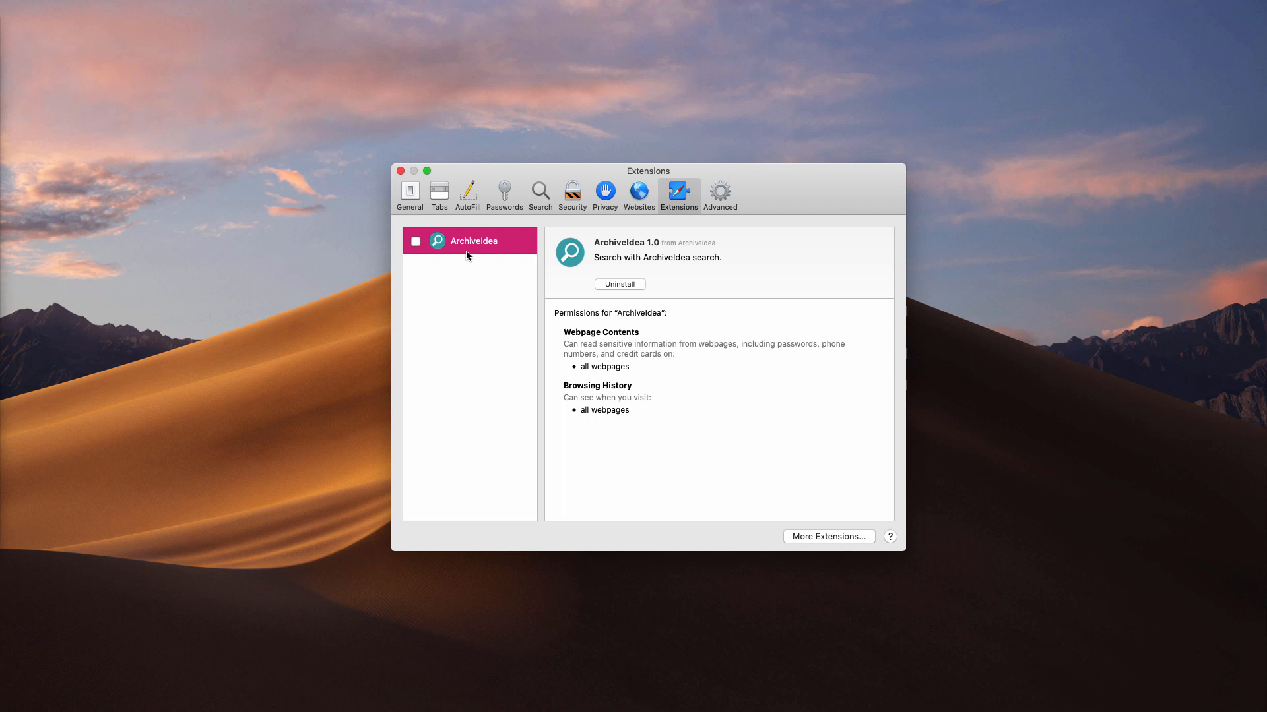
mouse_move(345, 401)
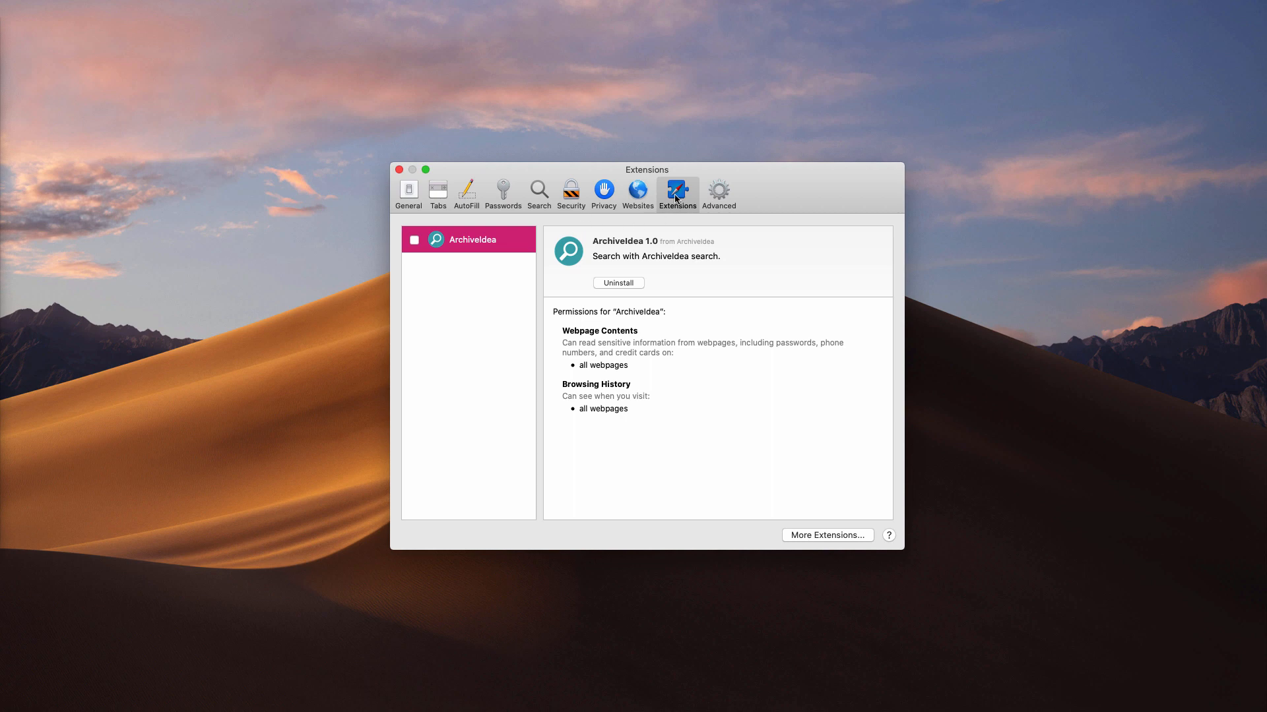
mouse_move(620, 285)
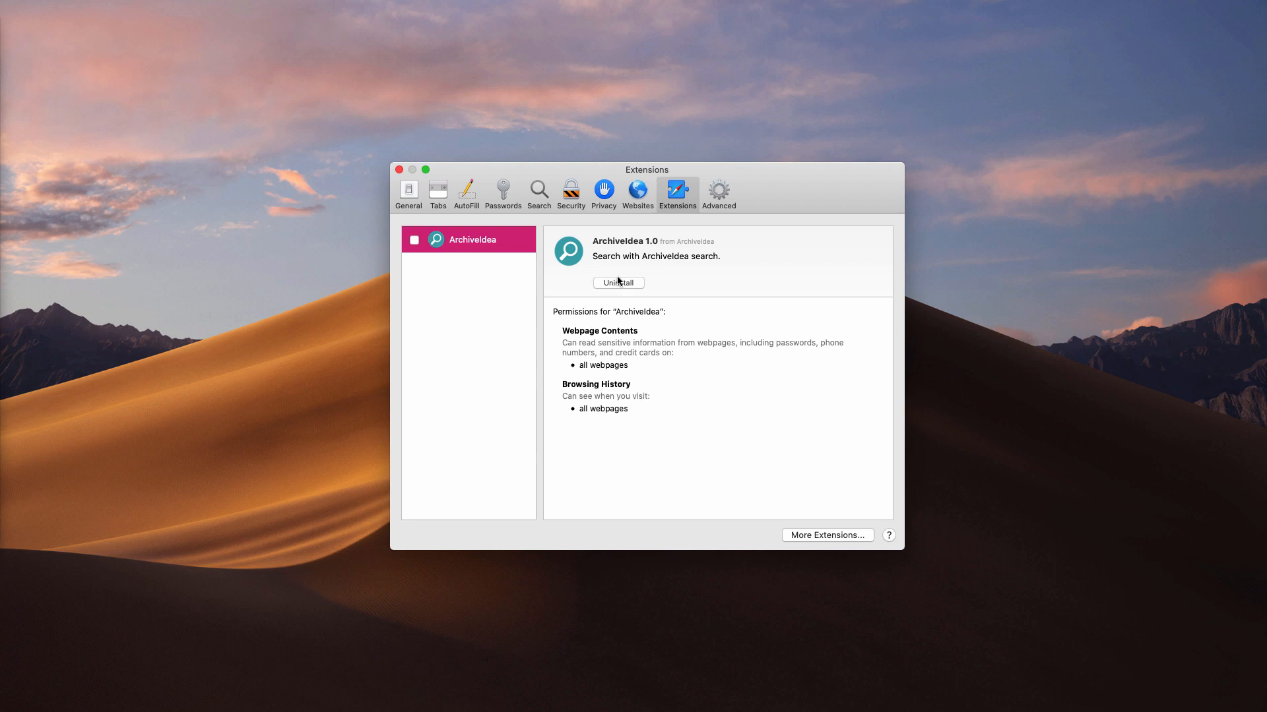
click(617, 282)
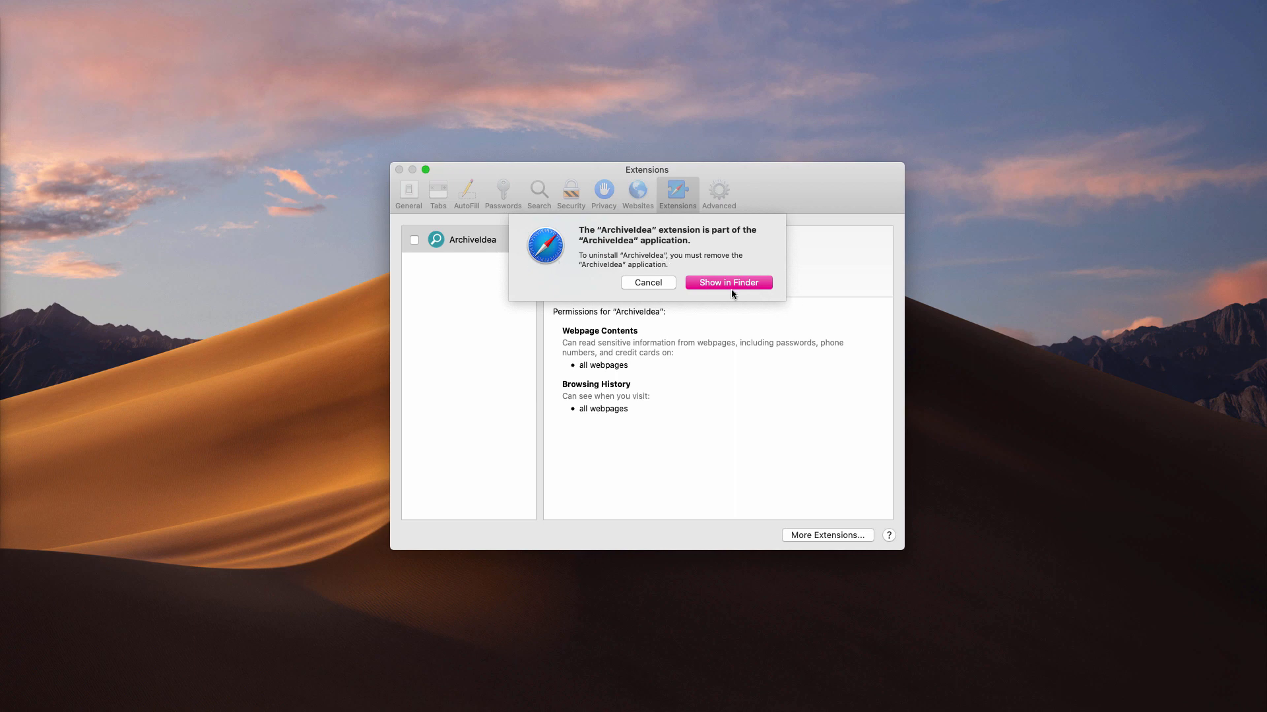
click(727, 282)
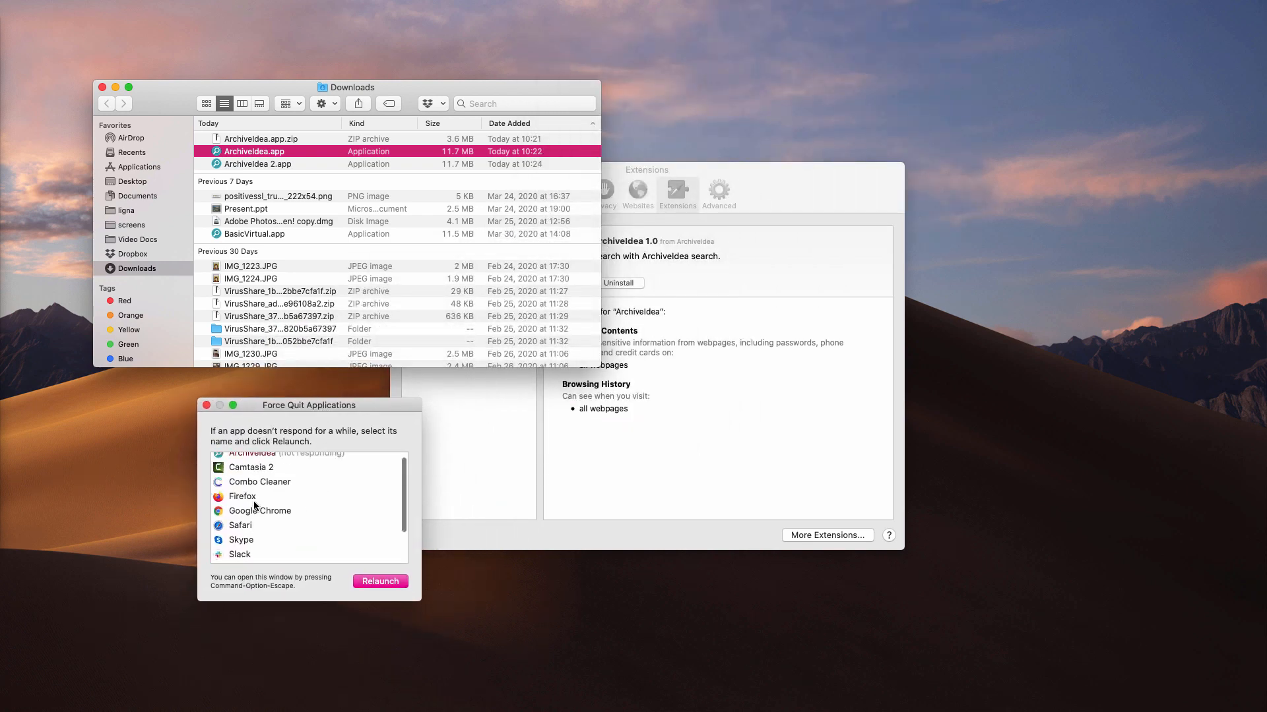
Step: Force-quit the not-responding ArchiveIdea app and dismiss Force Quit Applications
click(285, 459)
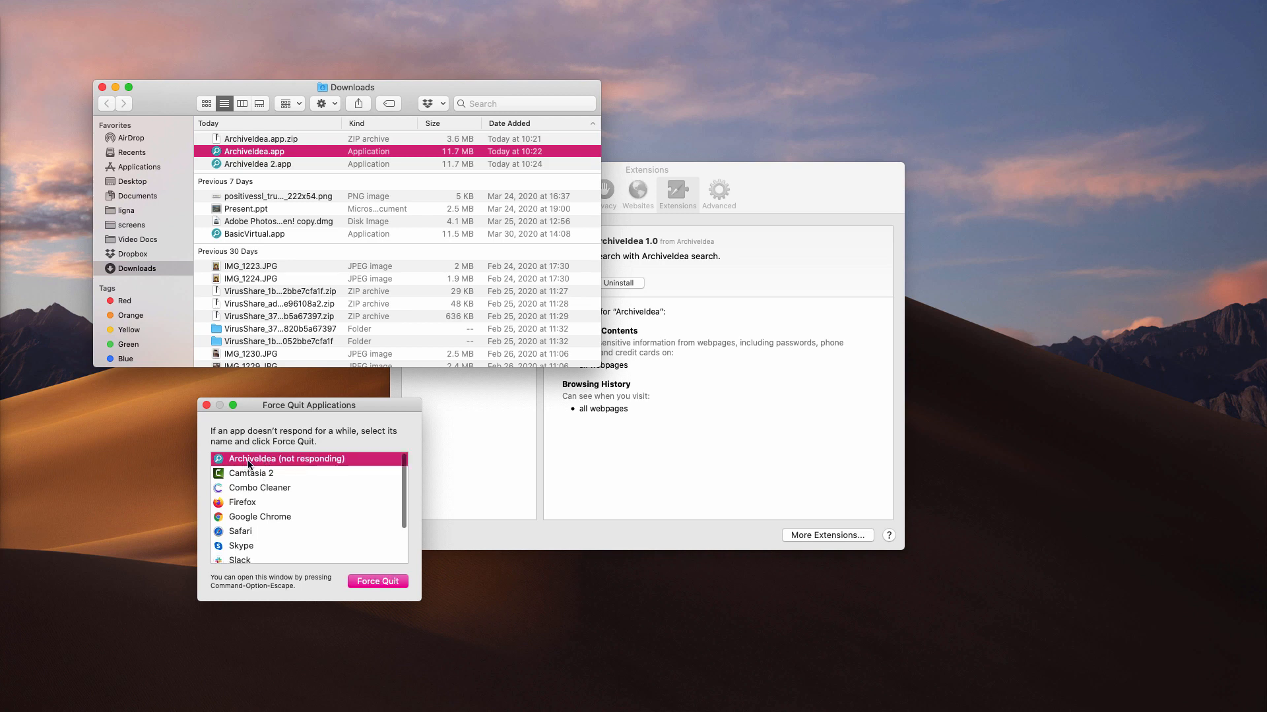
click(376, 580)
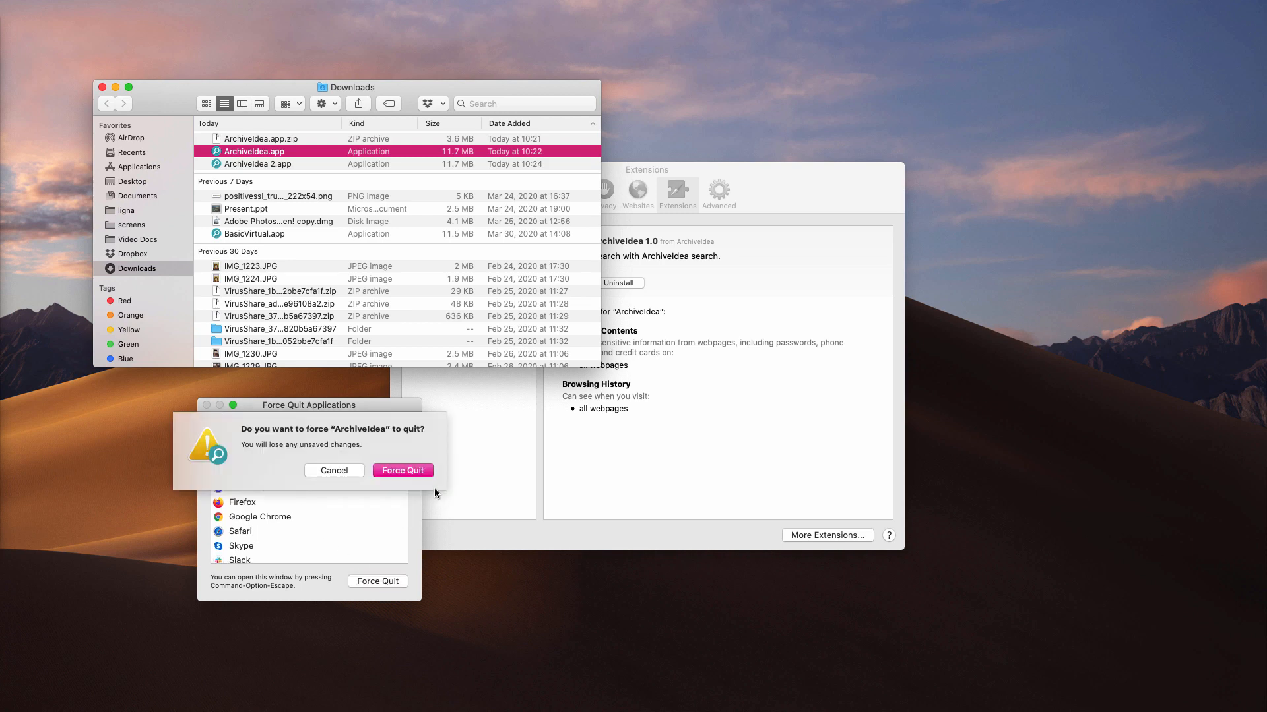
click(401, 469)
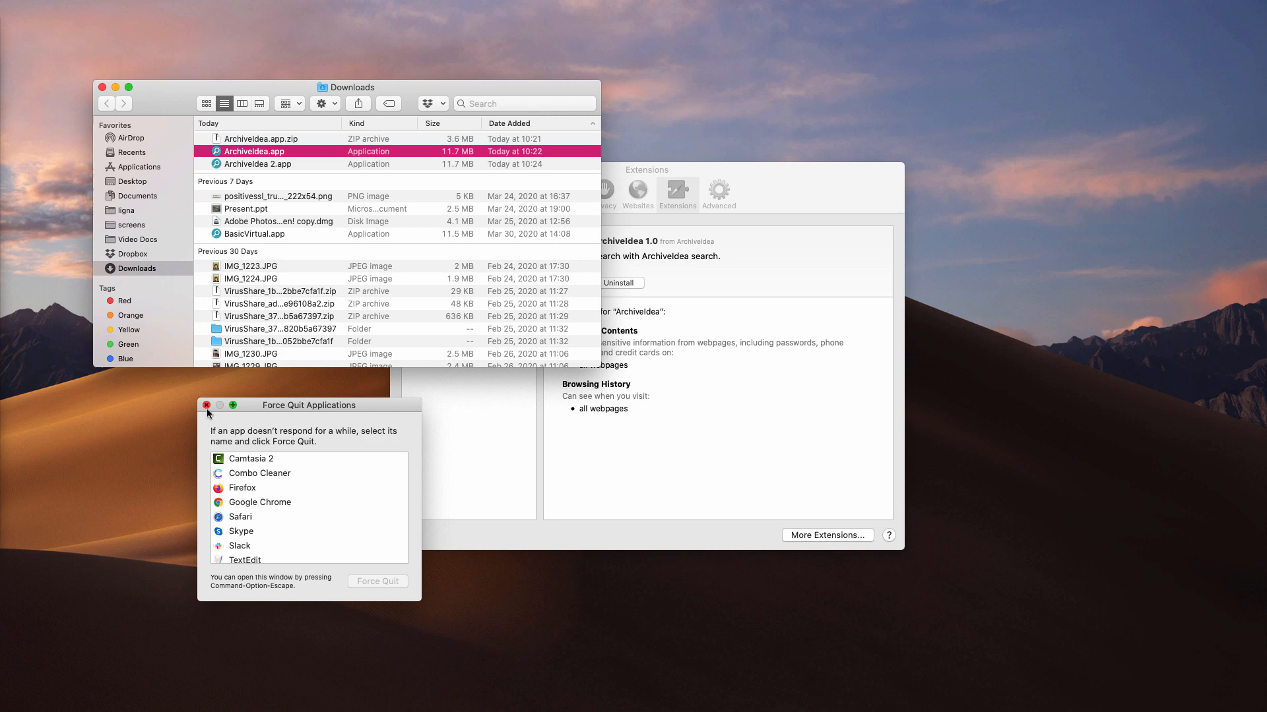
click(206, 405)
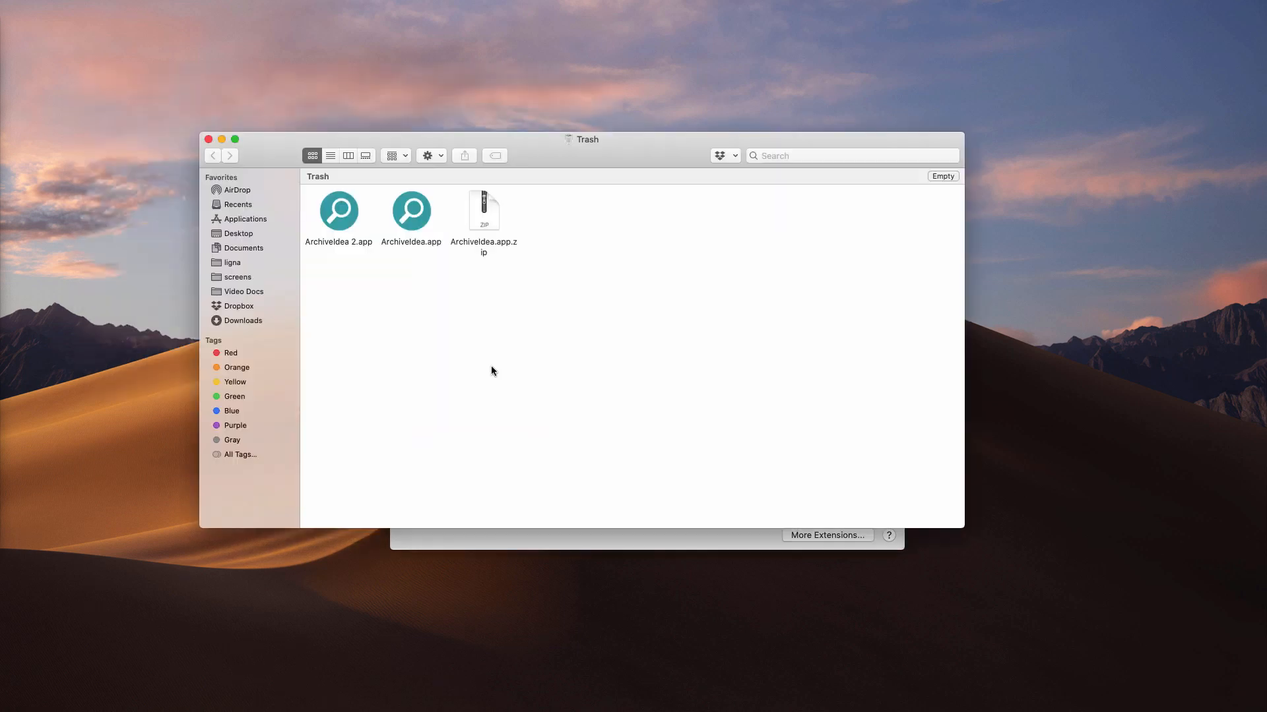
Step: Move ArchiveIdea.app, ArchiveIdea 2.app and ArchiveIdea.app.zip to the Trash
click(942, 176)
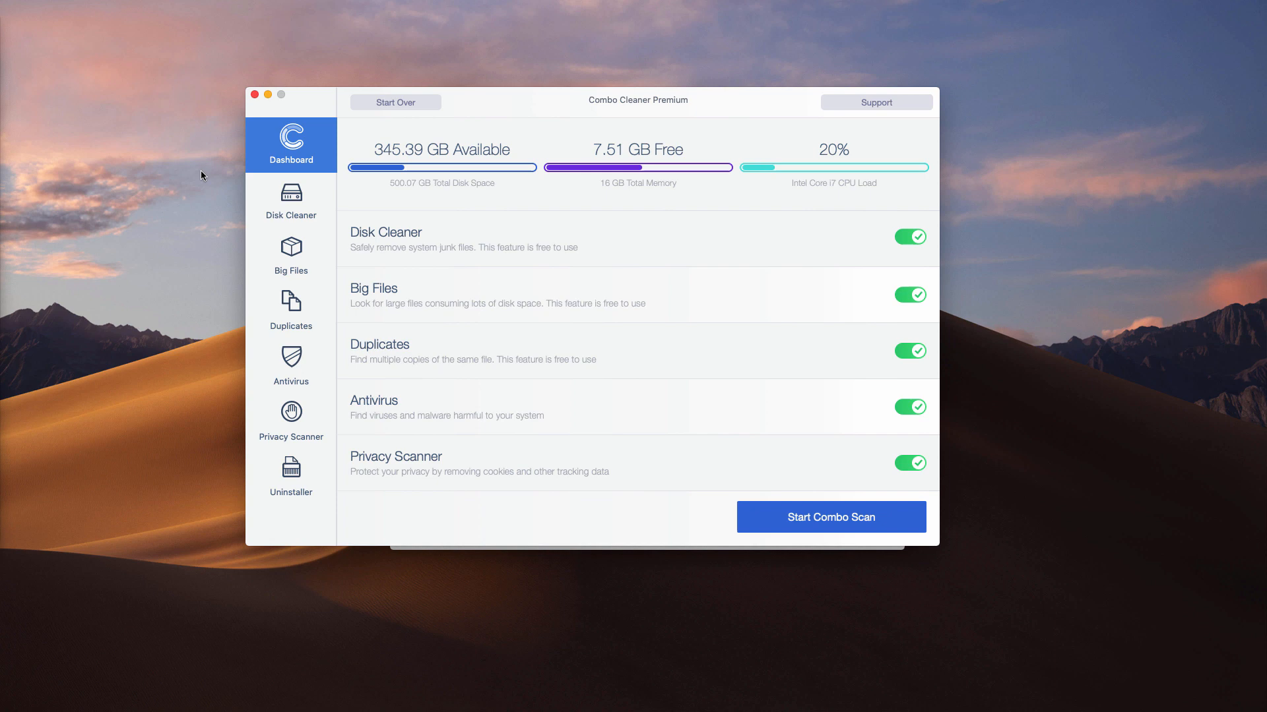
mouse_move(12, 55)
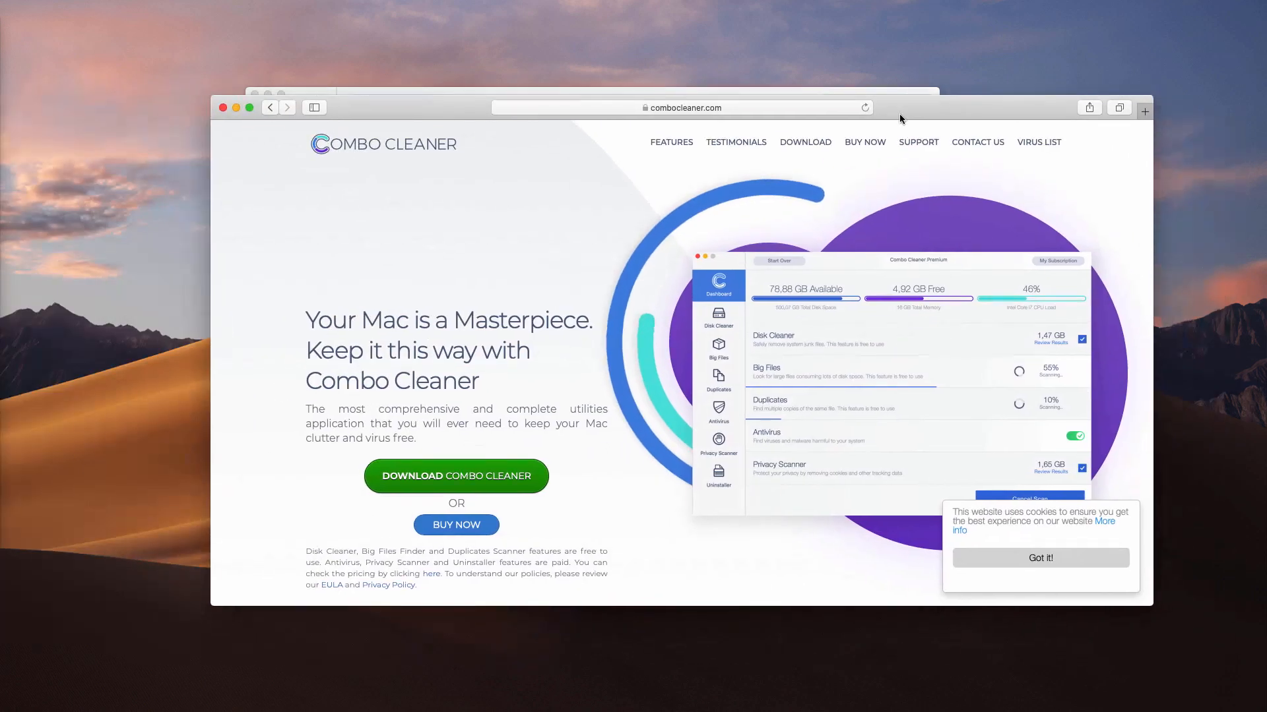
Step: Visit combocleaner.com with its Download Combo Cleaner button
click(682, 107)
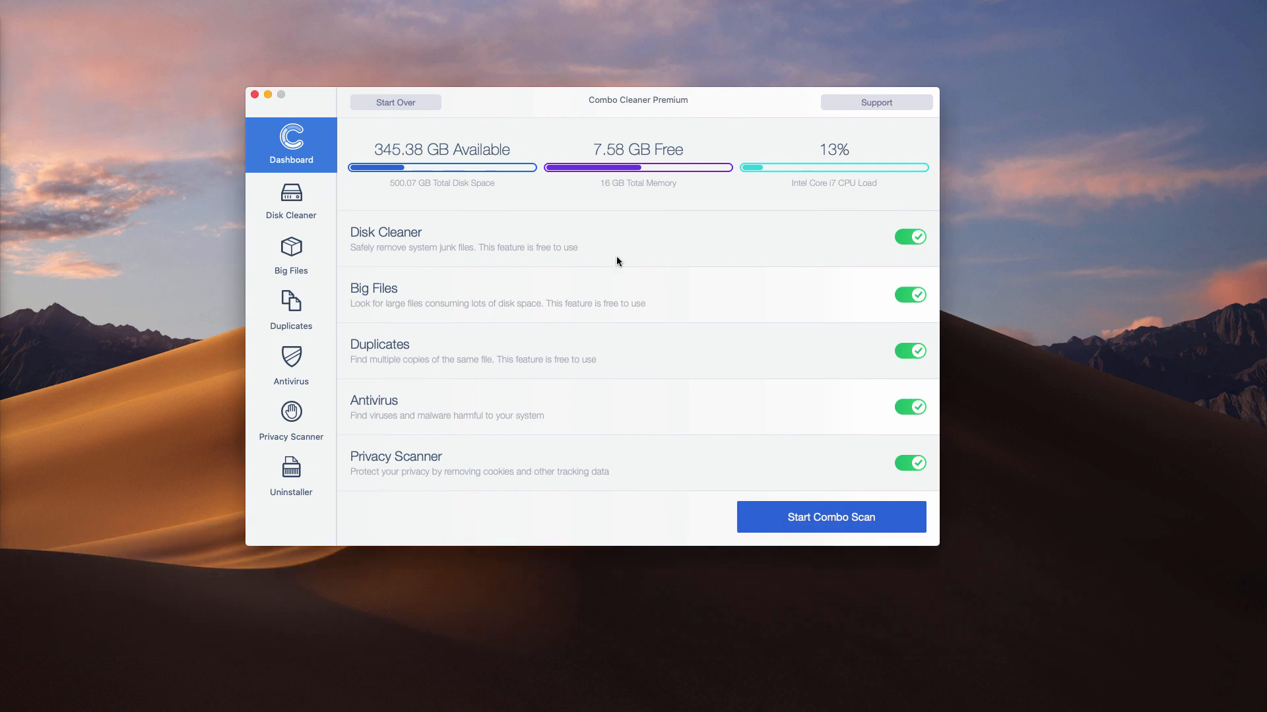
mouse_move(361, 262)
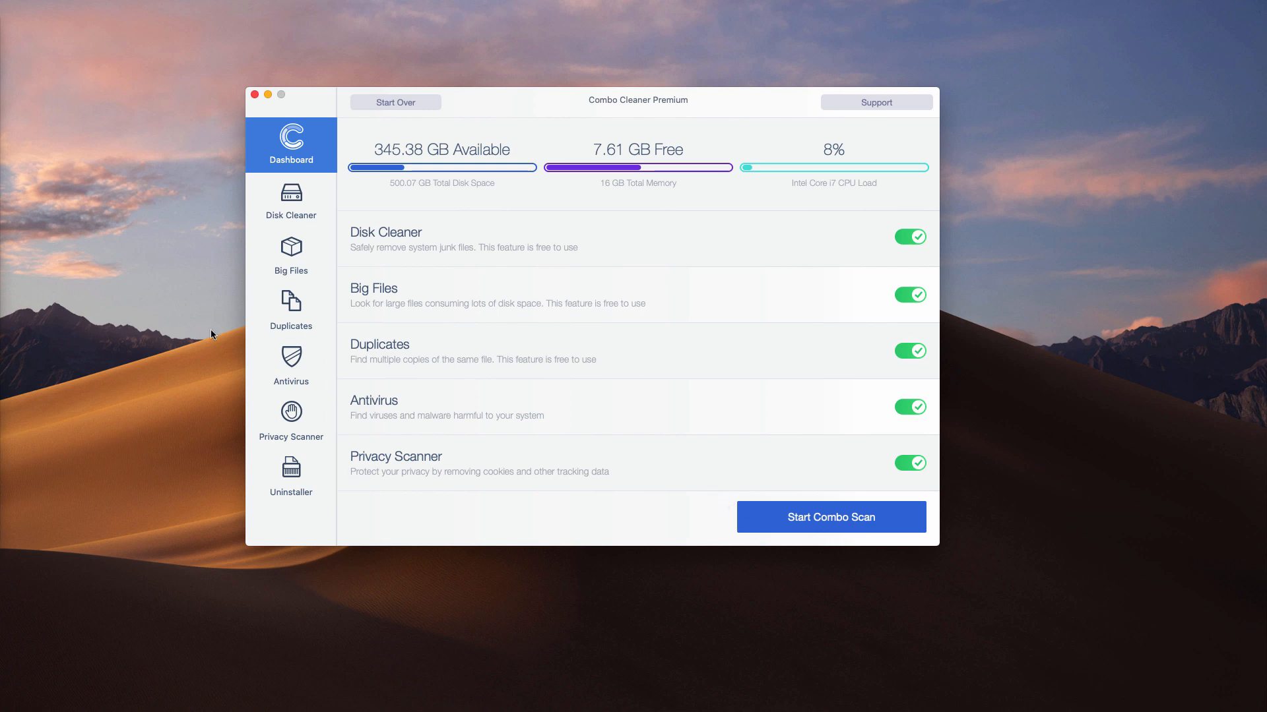
mouse_move(688, 100)
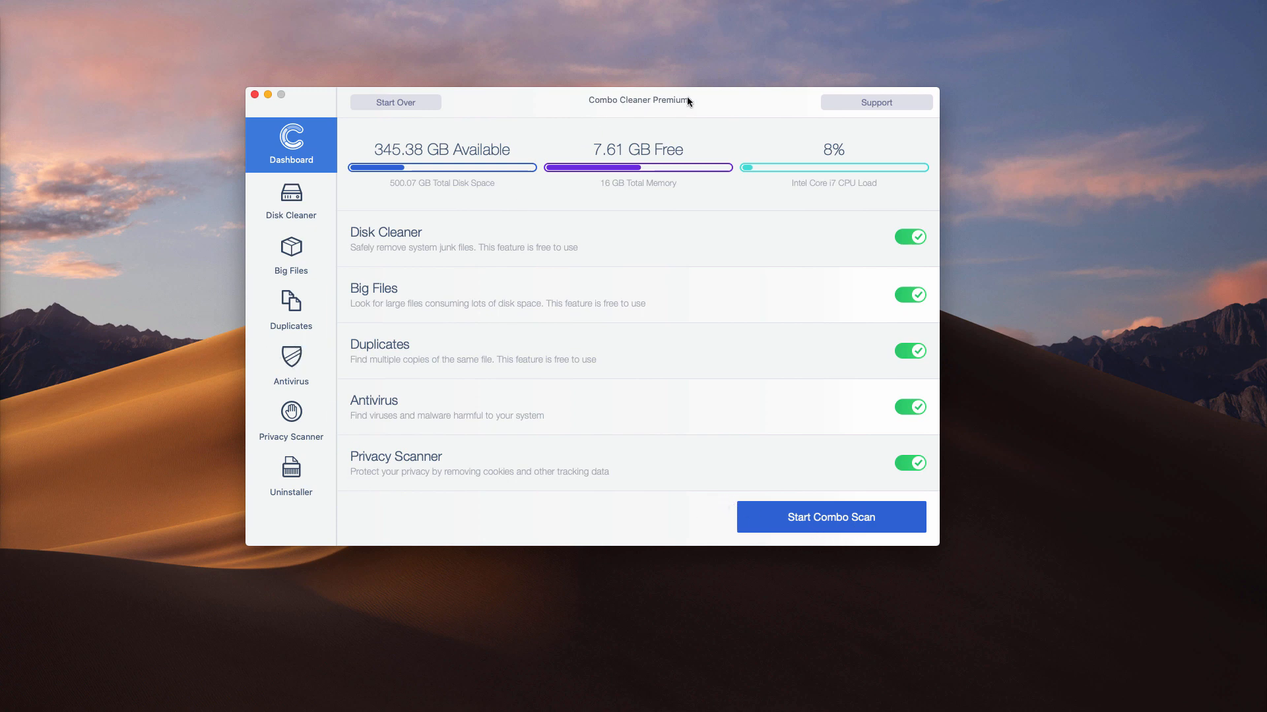
Step: Start a Combo Scan with all five features enabled
click(830, 518)
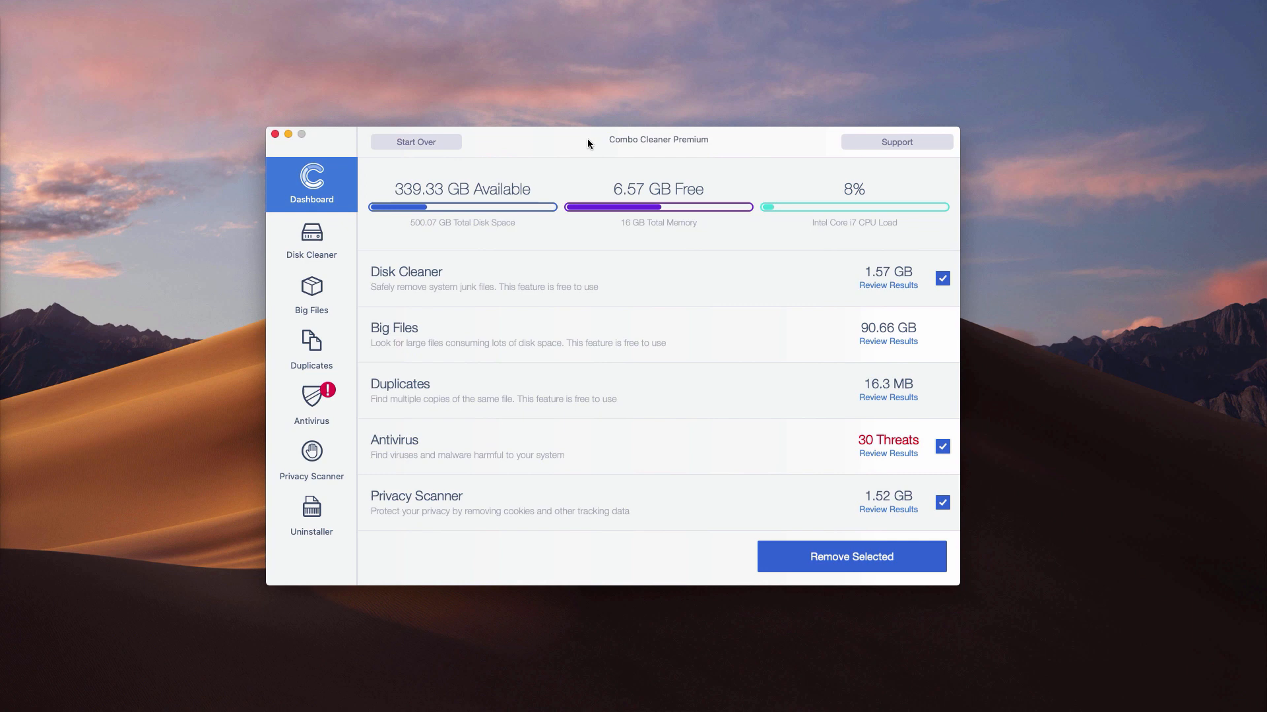
mouse_move(707, 444)
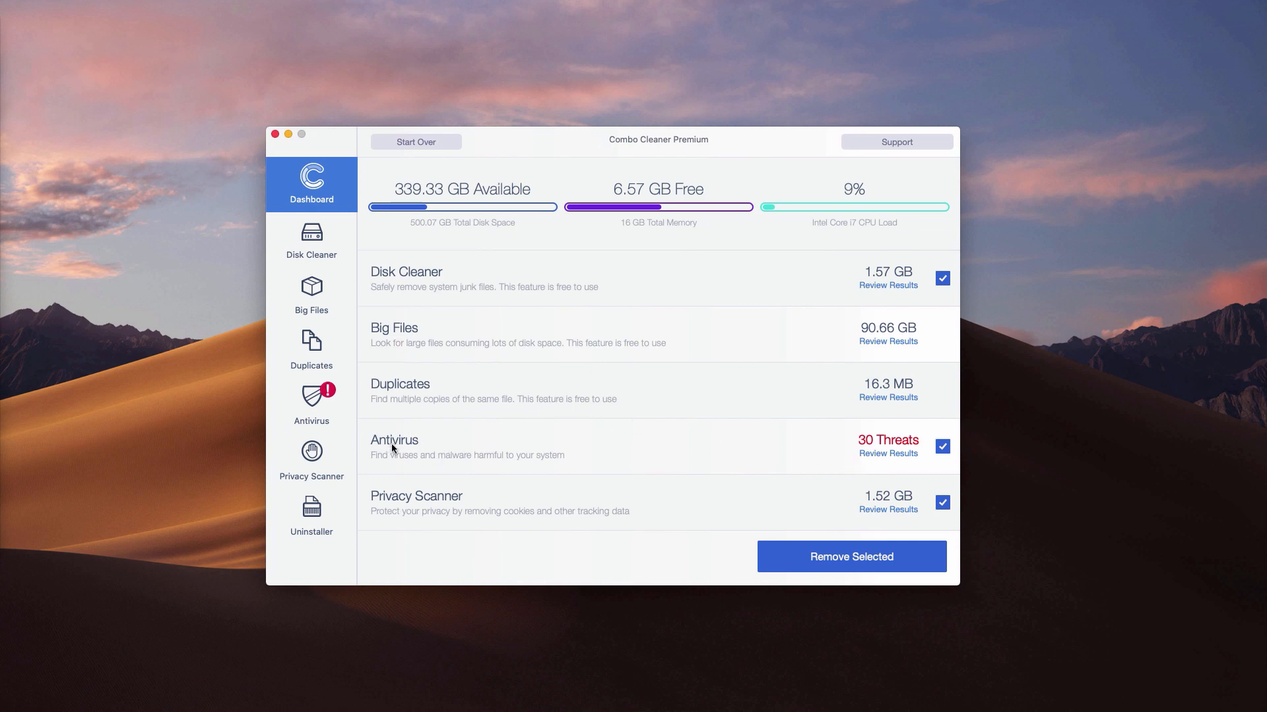
mouse_move(782, 452)
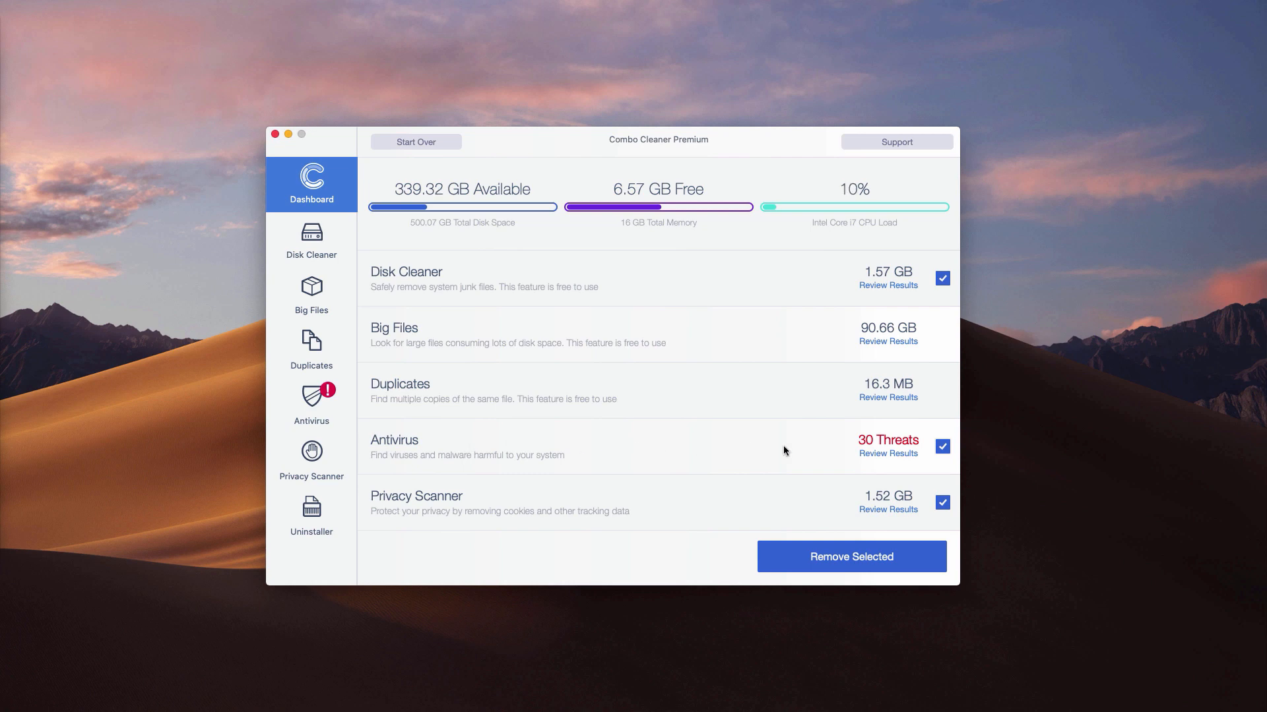
mouse_move(888, 453)
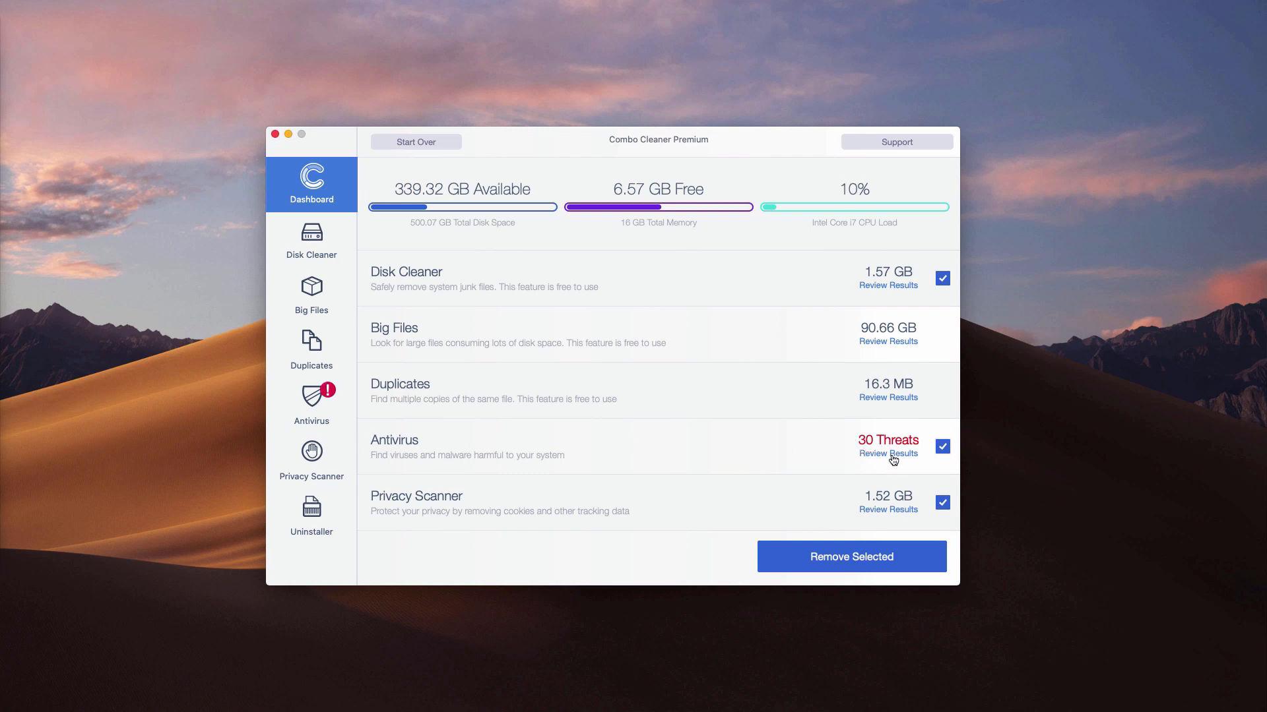
Step: Review the Antivirus results listing the 30 adware threats found
click(886, 453)
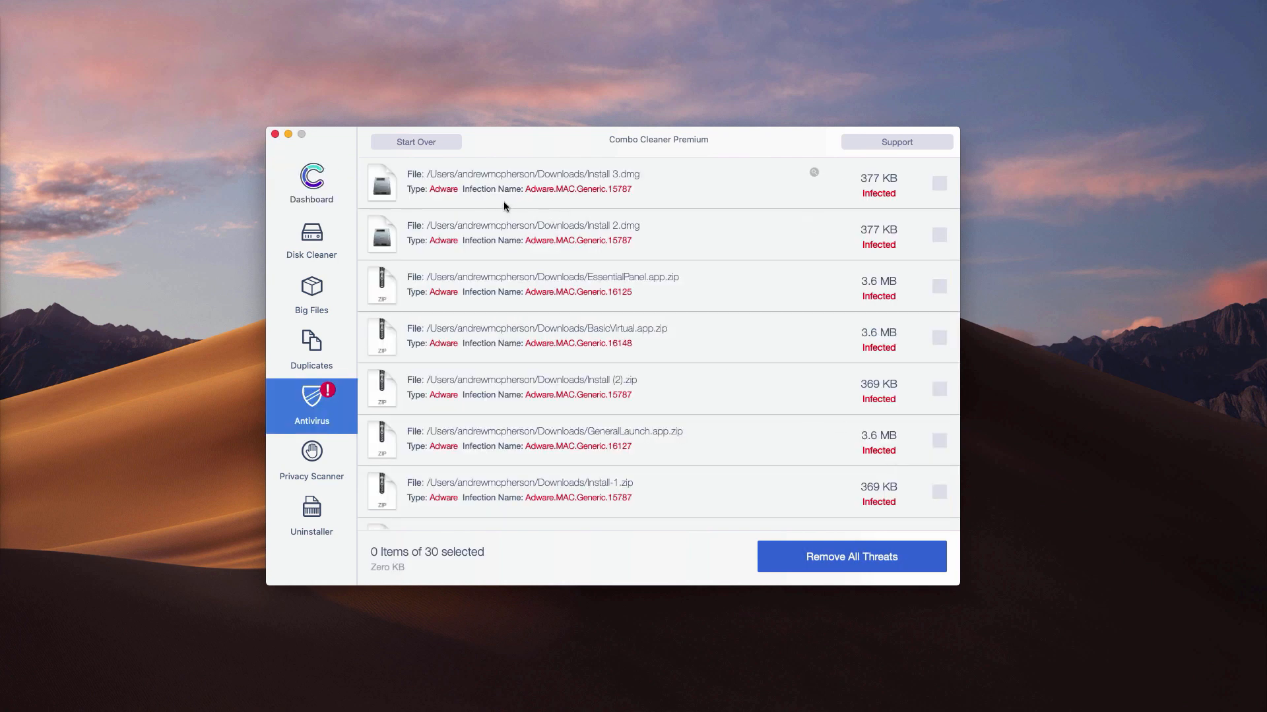
mouse_move(523, 194)
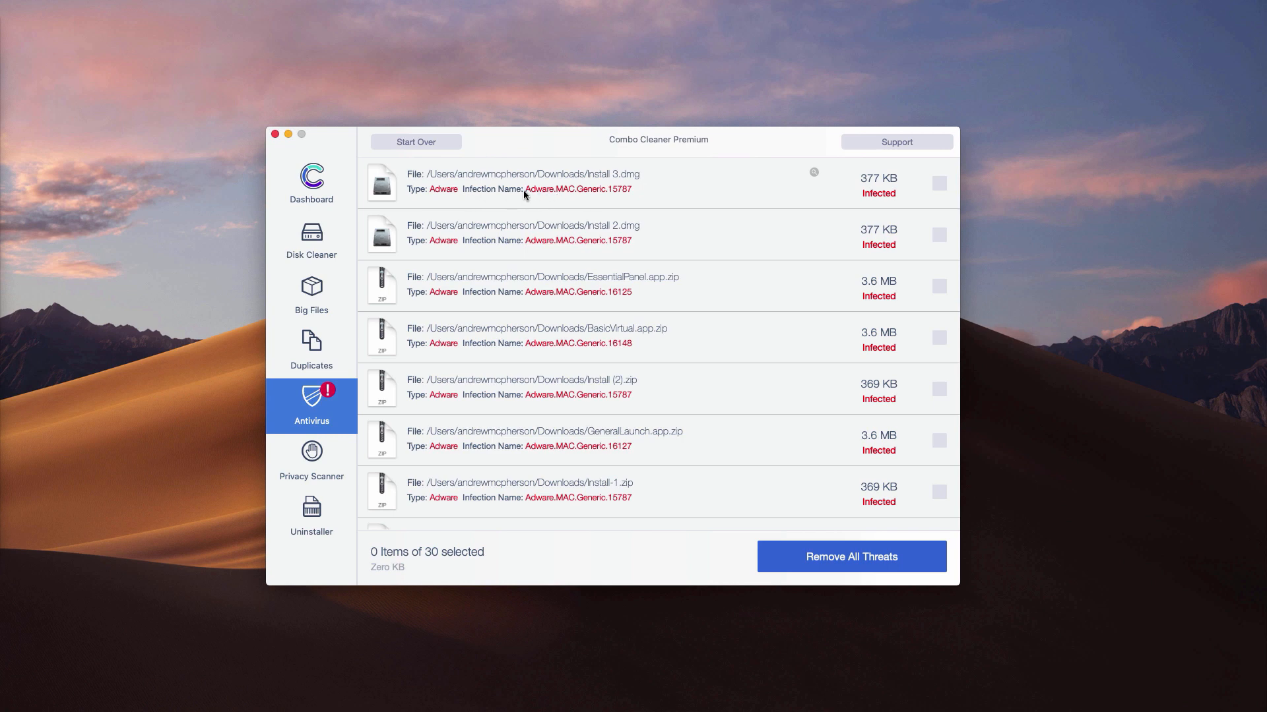
scroll(down, 3)
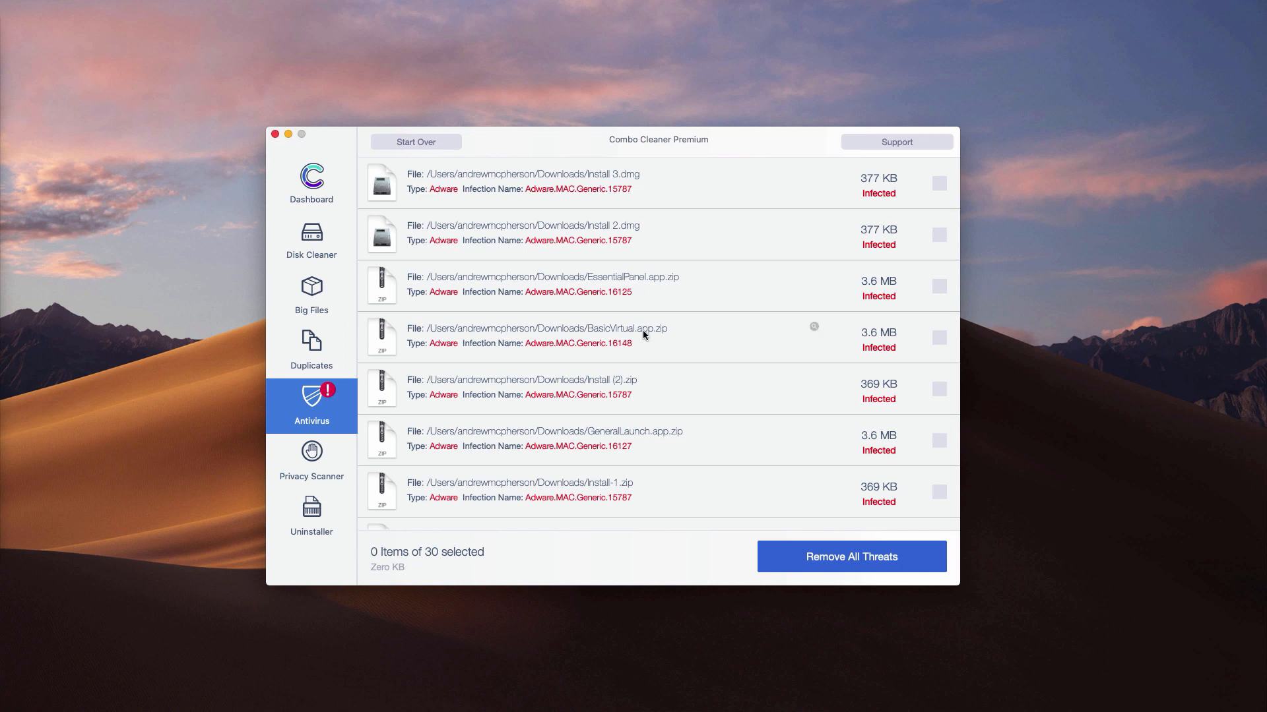
mouse_move(599, 339)
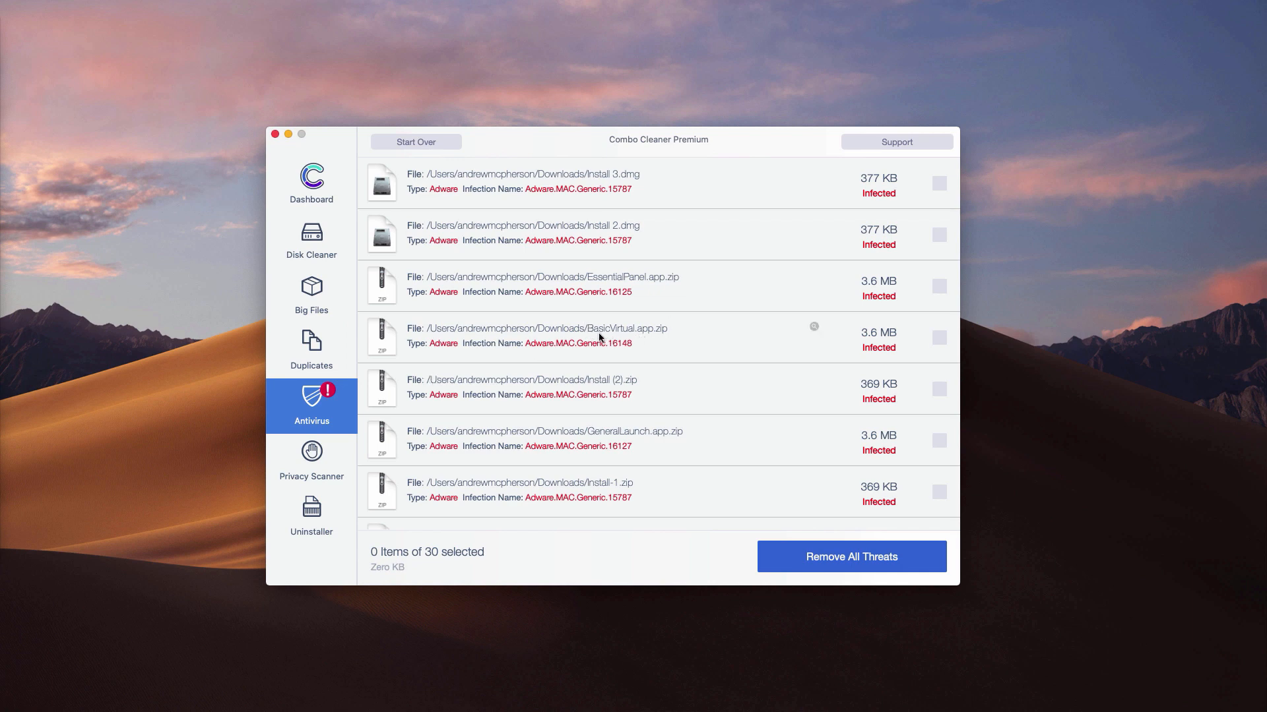
mouse_move(555, 266)
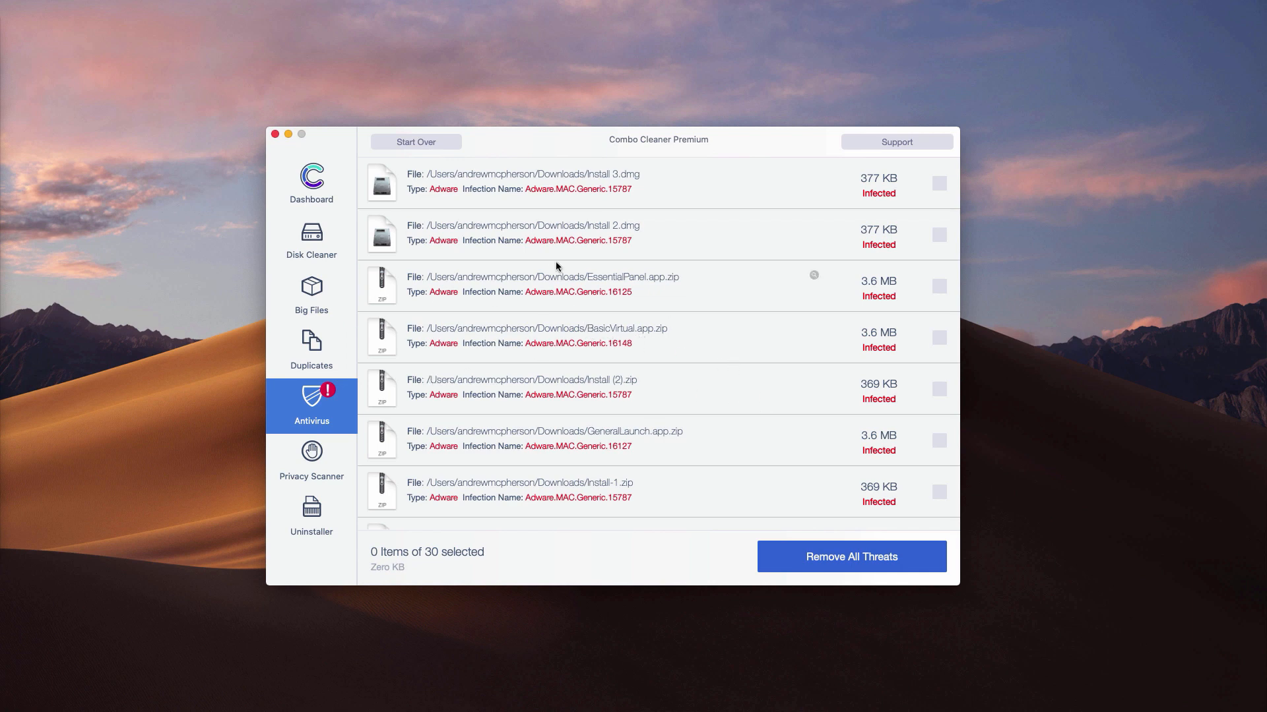
mouse_move(893, 539)
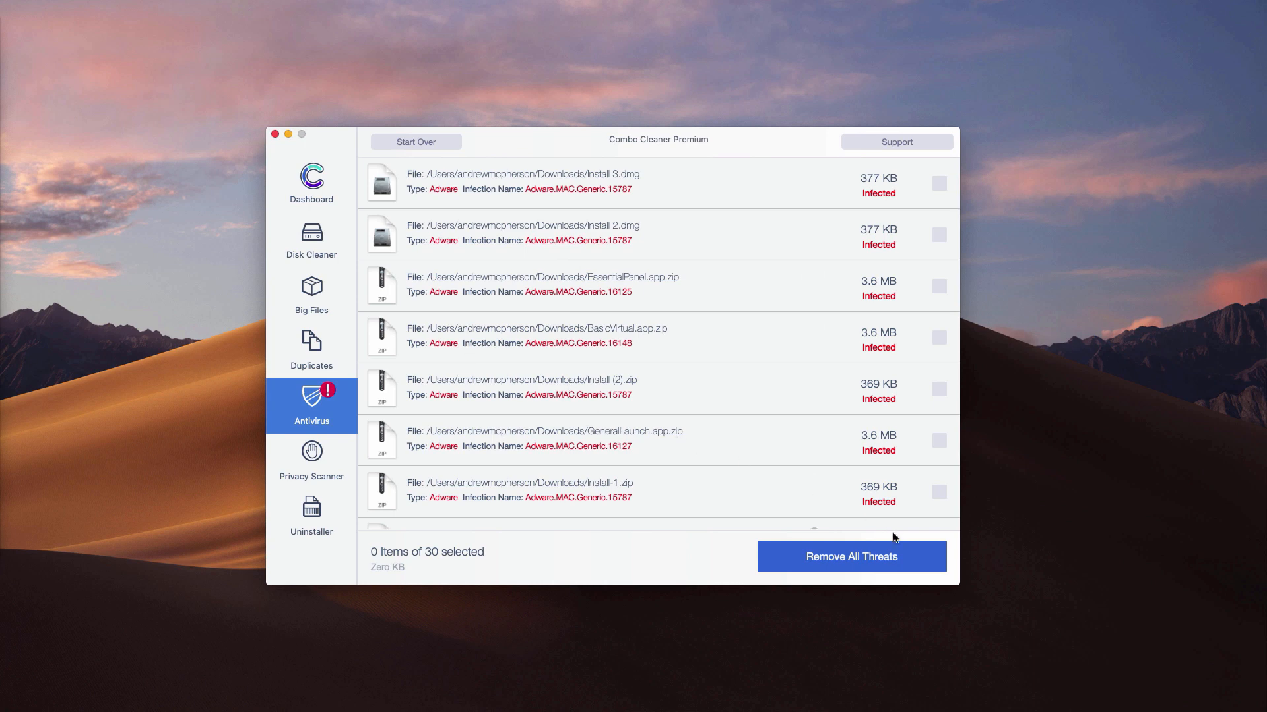